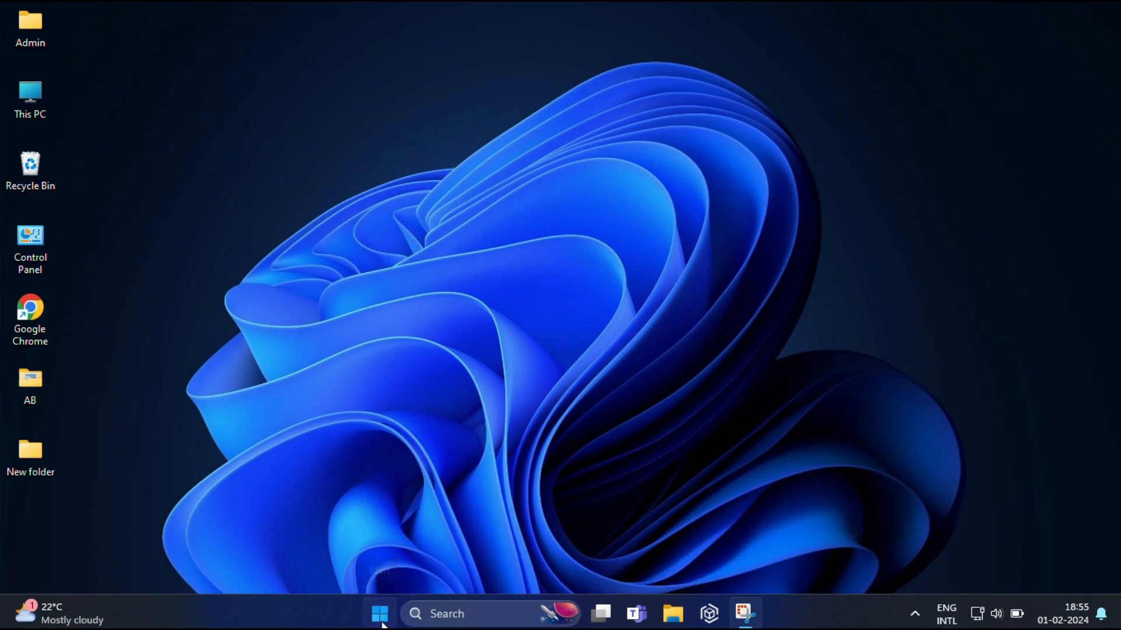
# Launch Settings from the Start menu's pinned apps so its Home page appears
pyautogui.click(381, 629)
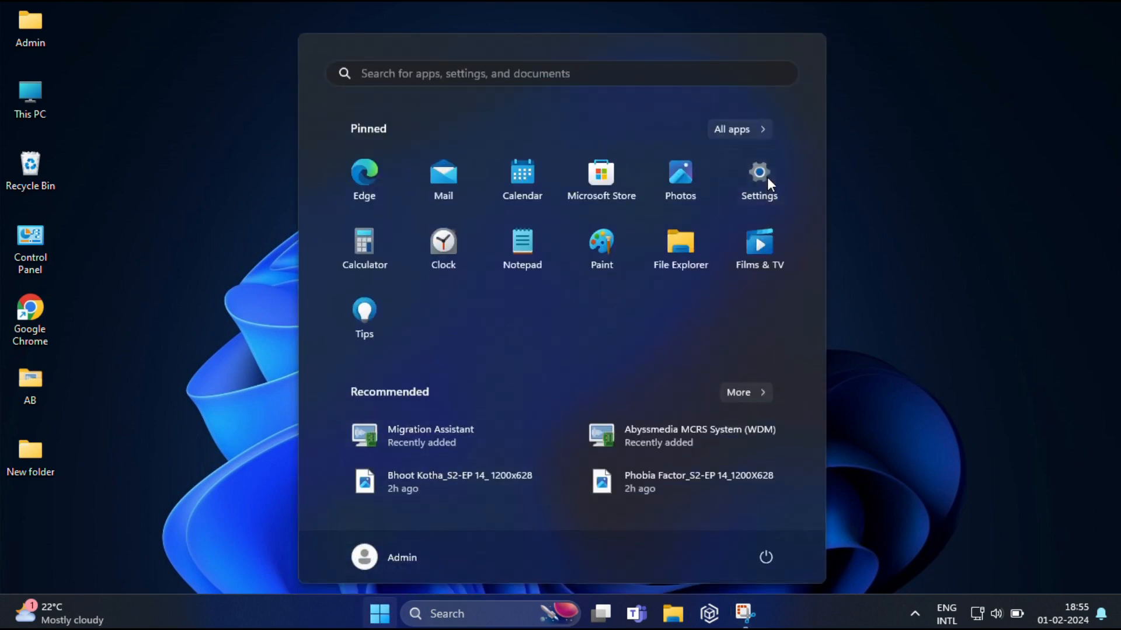
pyautogui.click(759, 173)
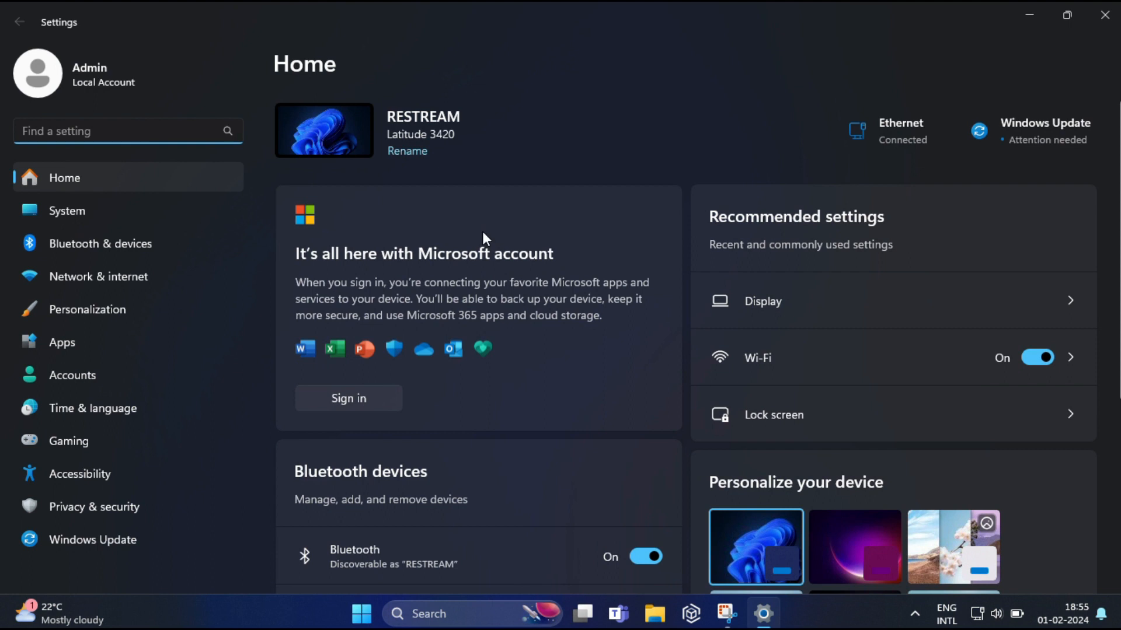
pyautogui.click(100, 244)
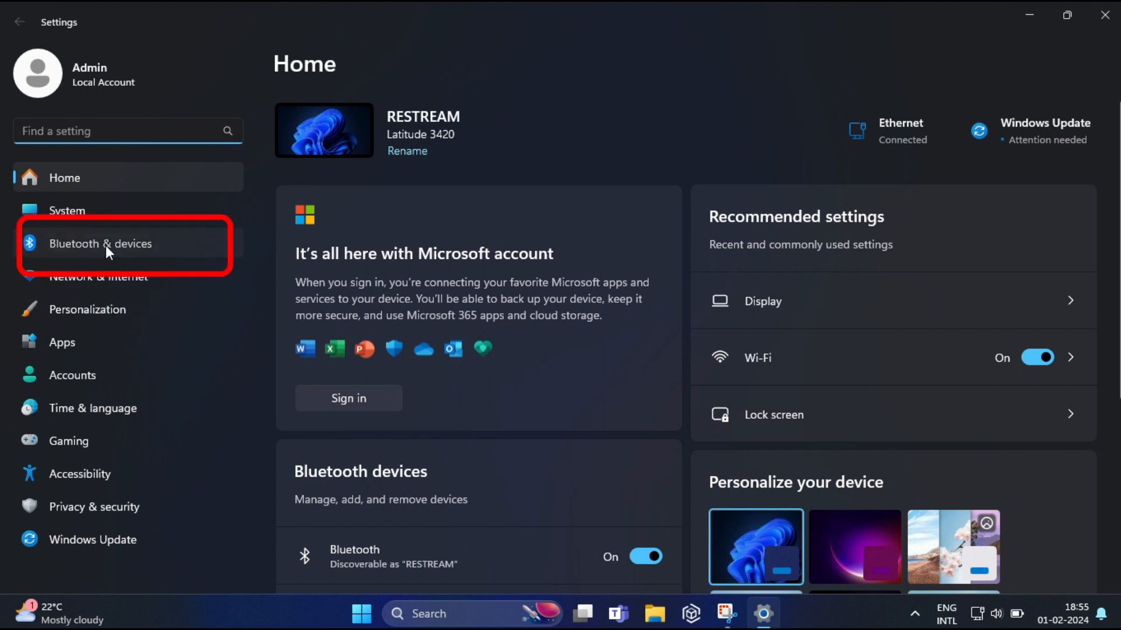
# Pair the phone as a Bluetooth device from Bluetooth & devices, confirming the matching PIN
pyautogui.click(100, 244)
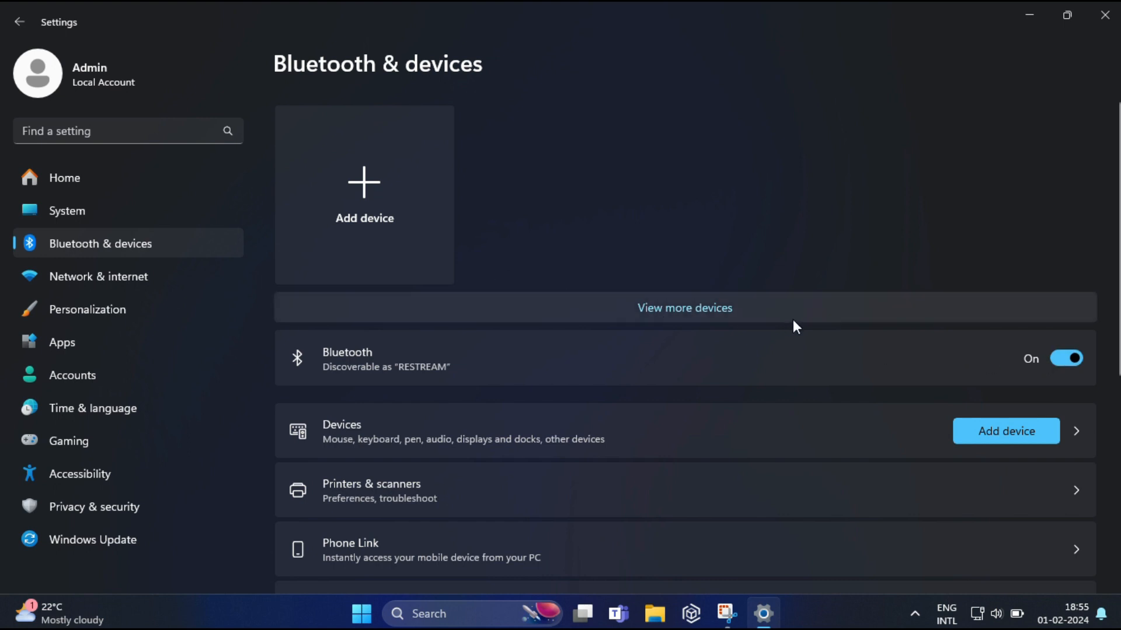
pyautogui.moveTo(364, 208)
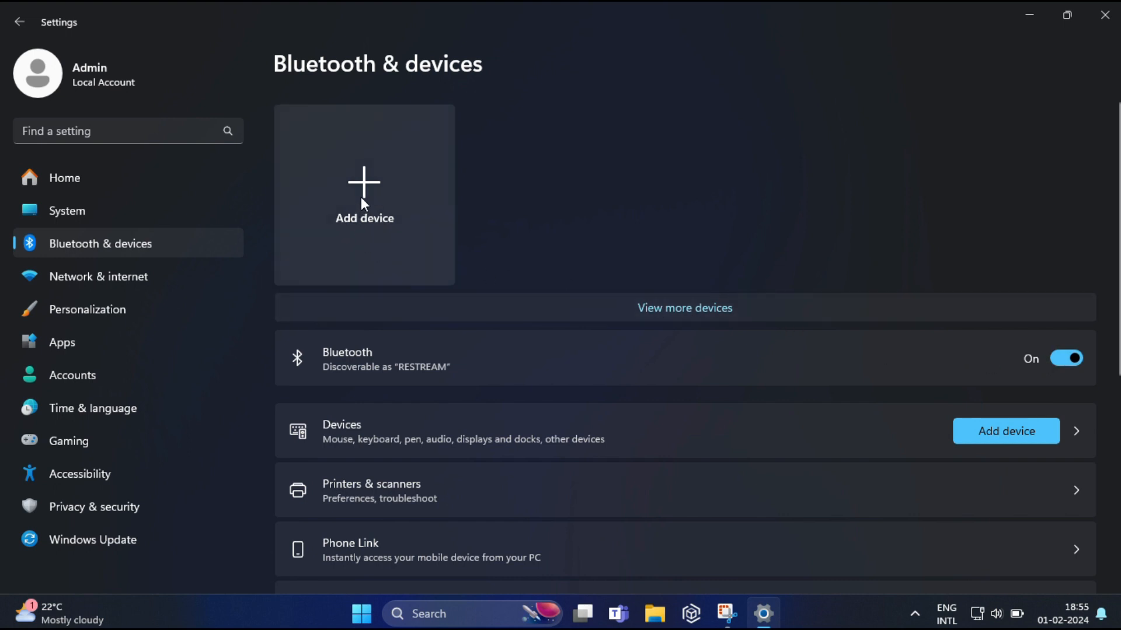
pyautogui.click(364, 186)
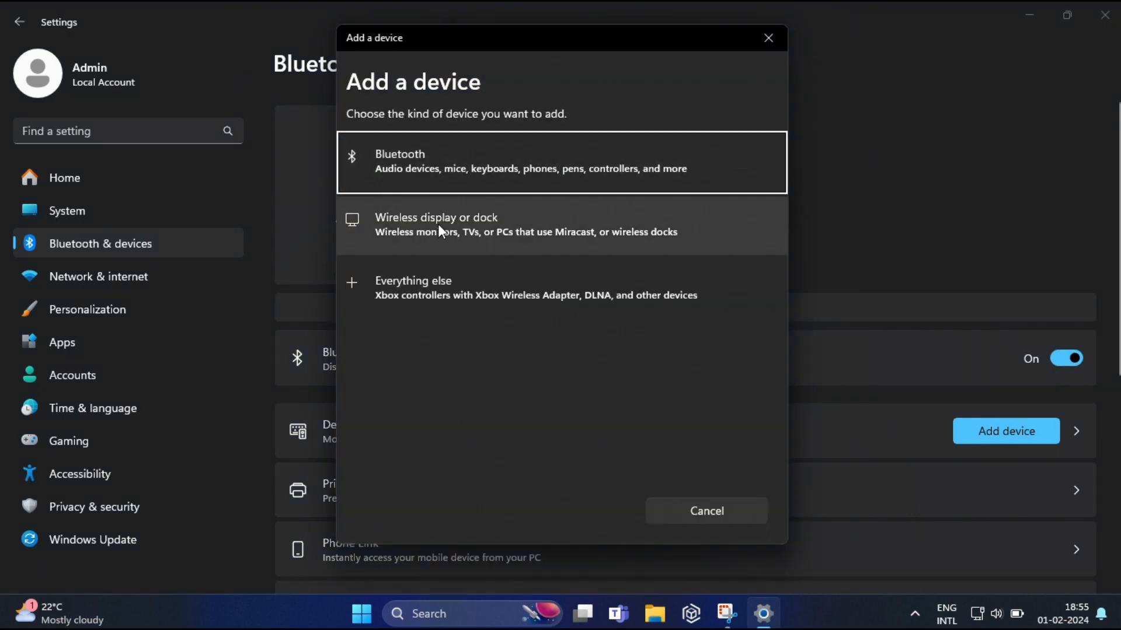
pyautogui.moveTo(446, 171)
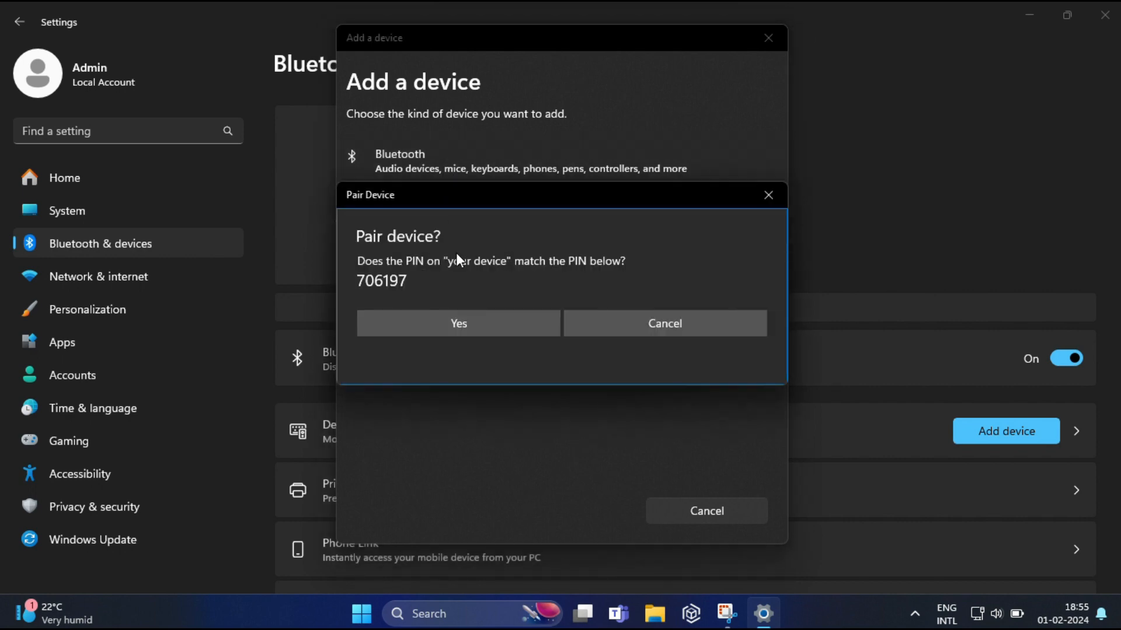
pyautogui.click(457, 323)
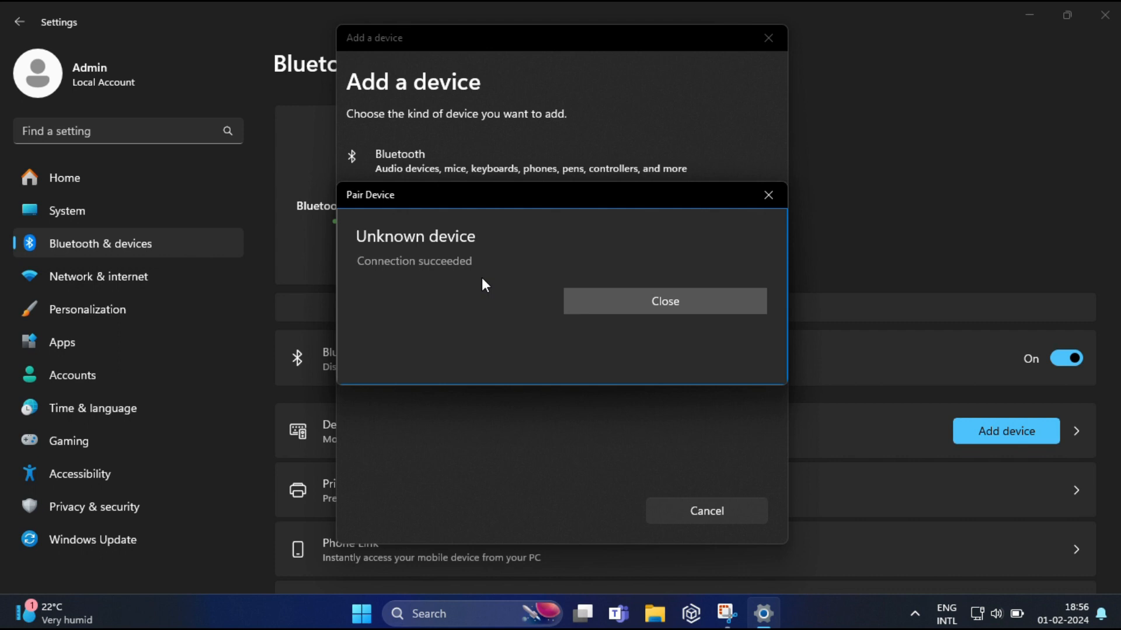
pyautogui.click(664, 301)
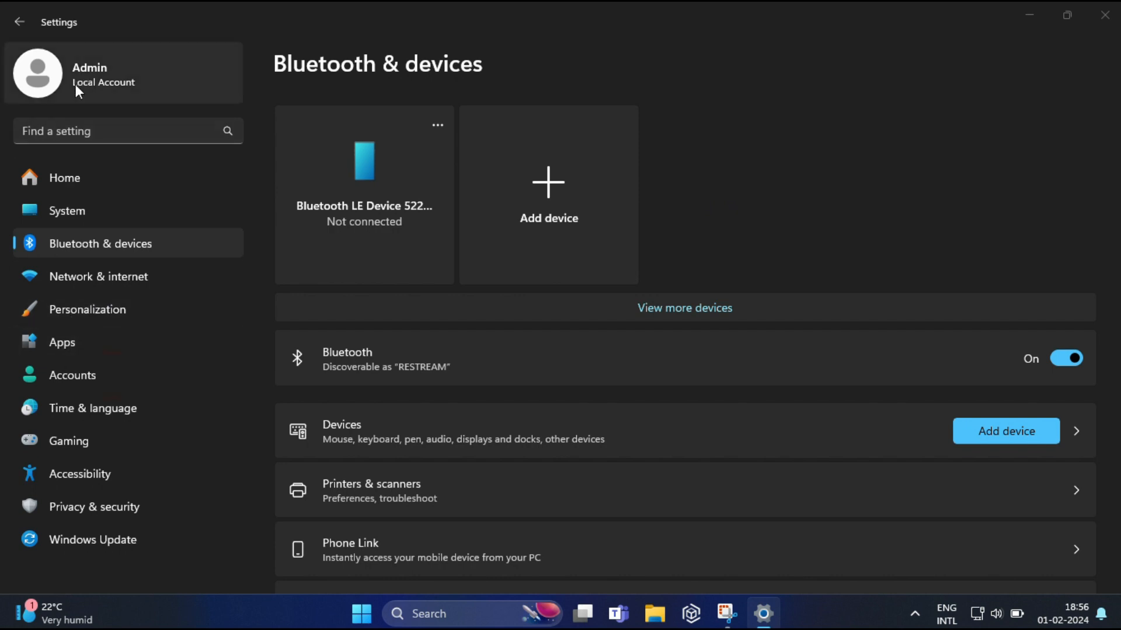
# Go to the Accounts page
pyautogui.click(72, 376)
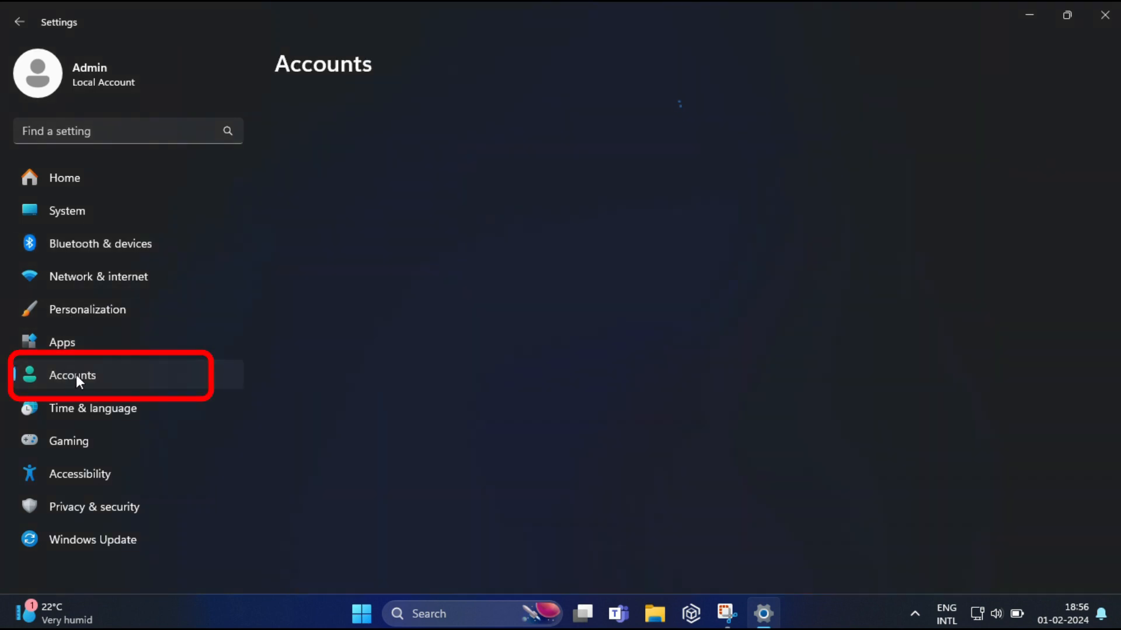
# Reach the Sign-in options page under Accounts
pyautogui.click(72, 376)
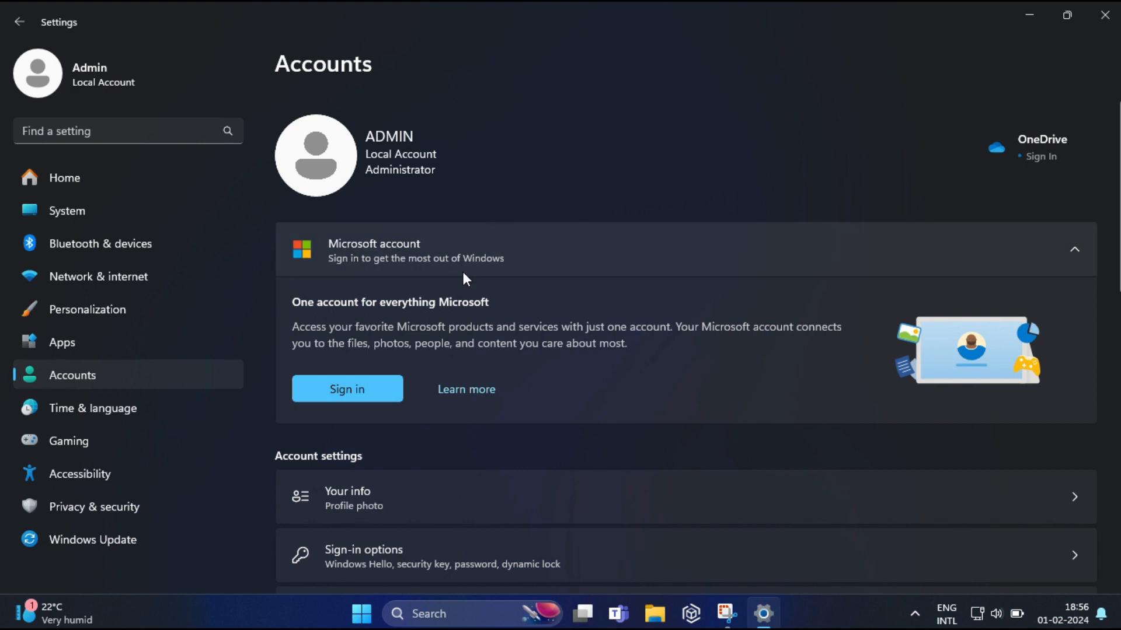
pyautogui.scroll(-3)
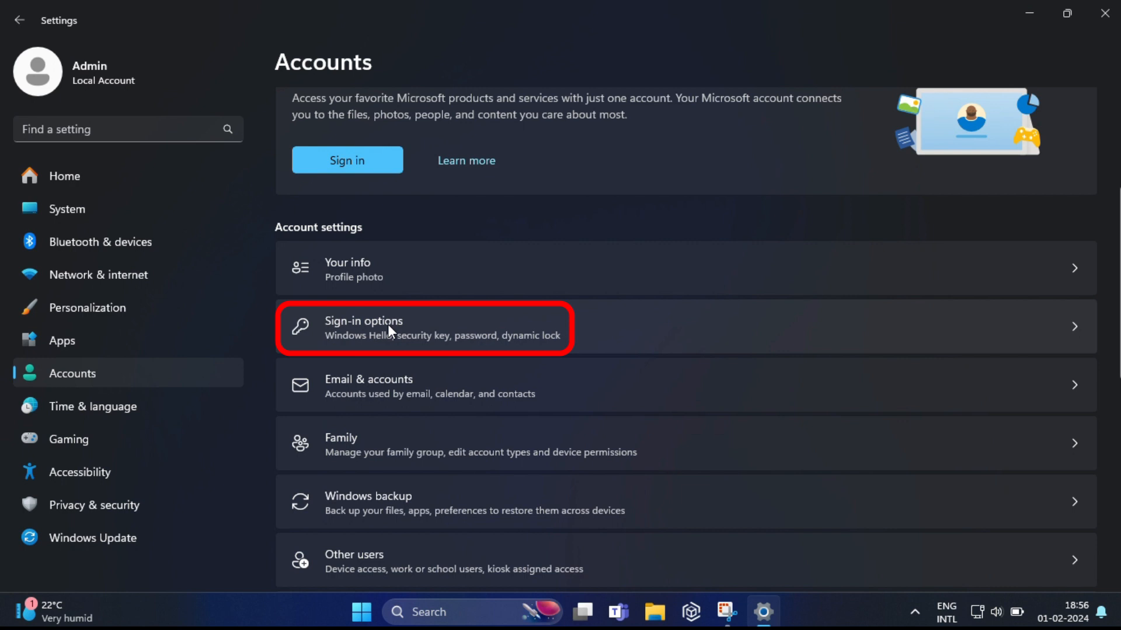
pyautogui.click(393, 328)
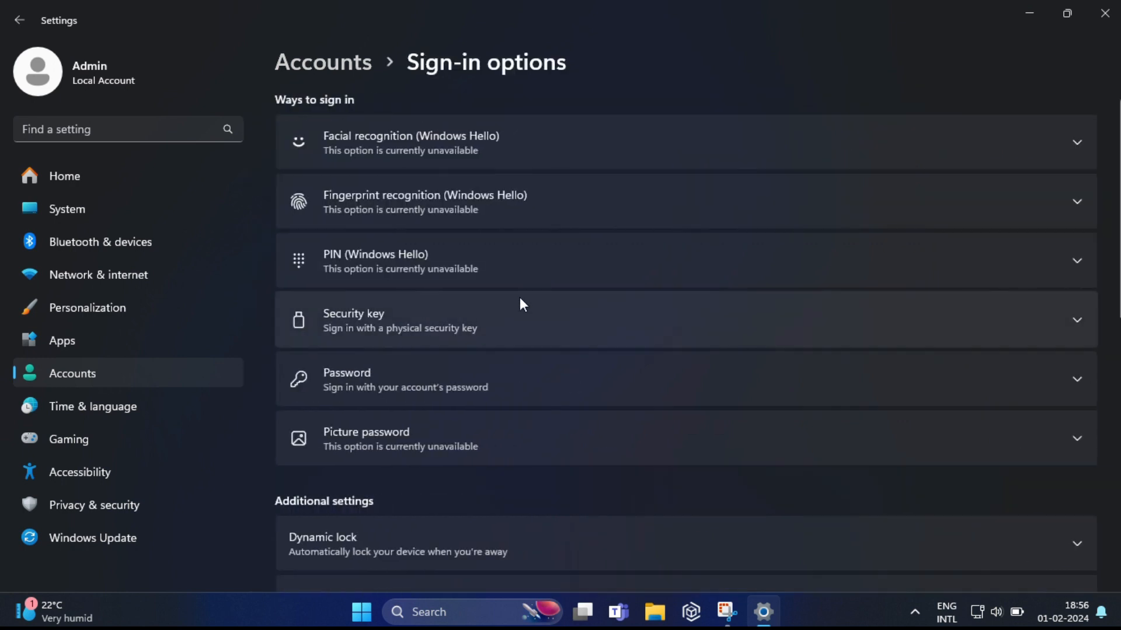
# Enable Dynamic lock so Windows locks automatically when the Redmi Note 10 Pro Max is away
pyautogui.scroll(-3)
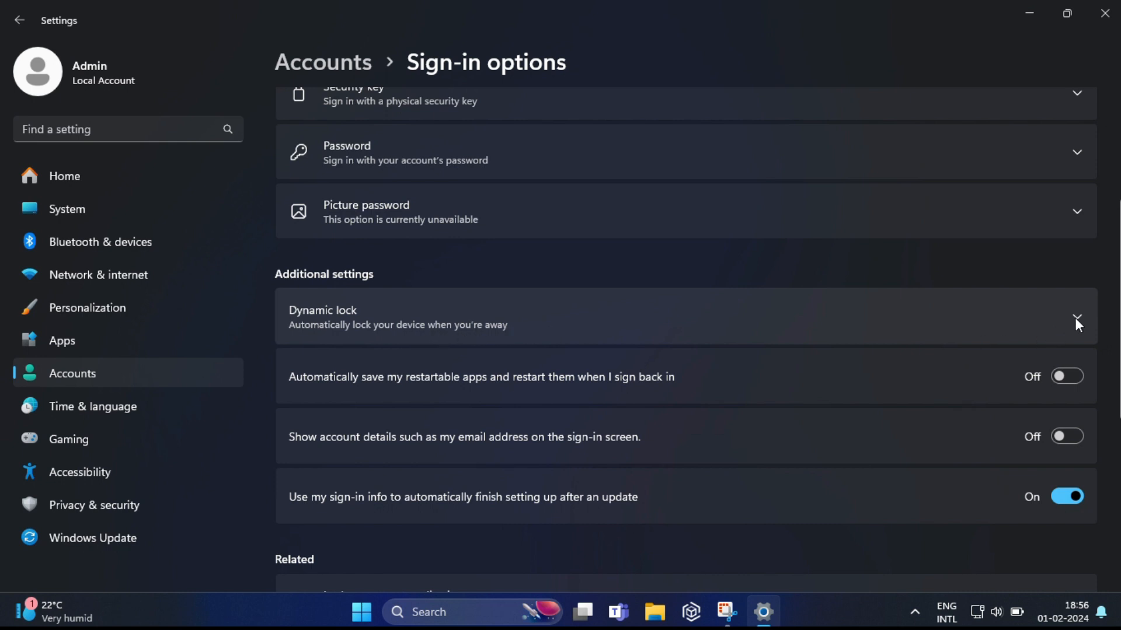
pyautogui.click(1076, 319)
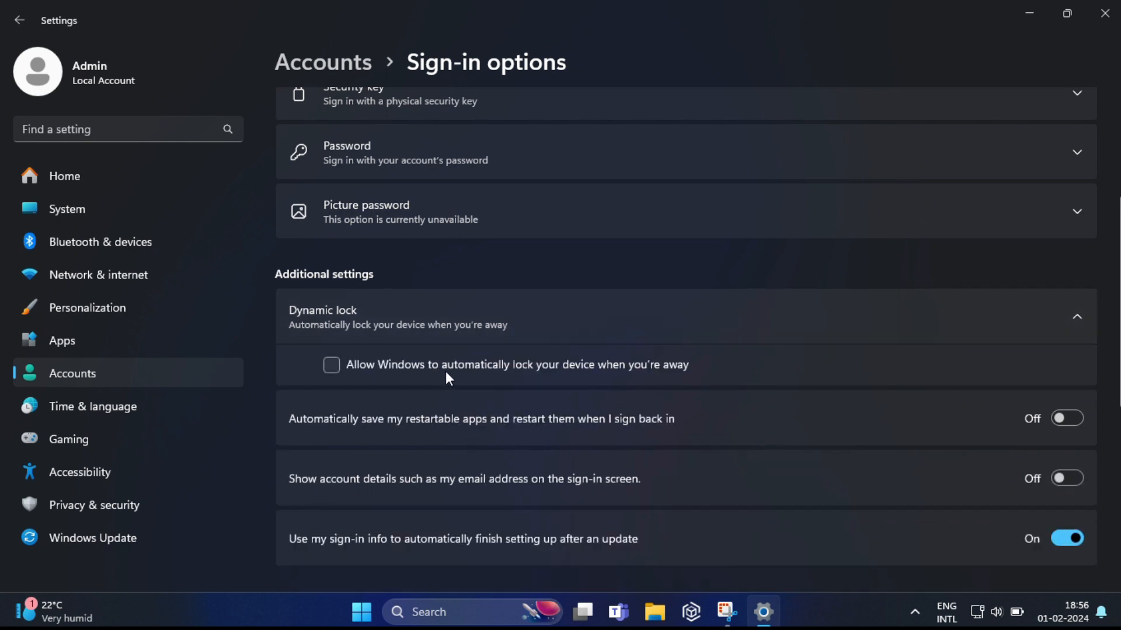
pyautogui.click(331, 365)
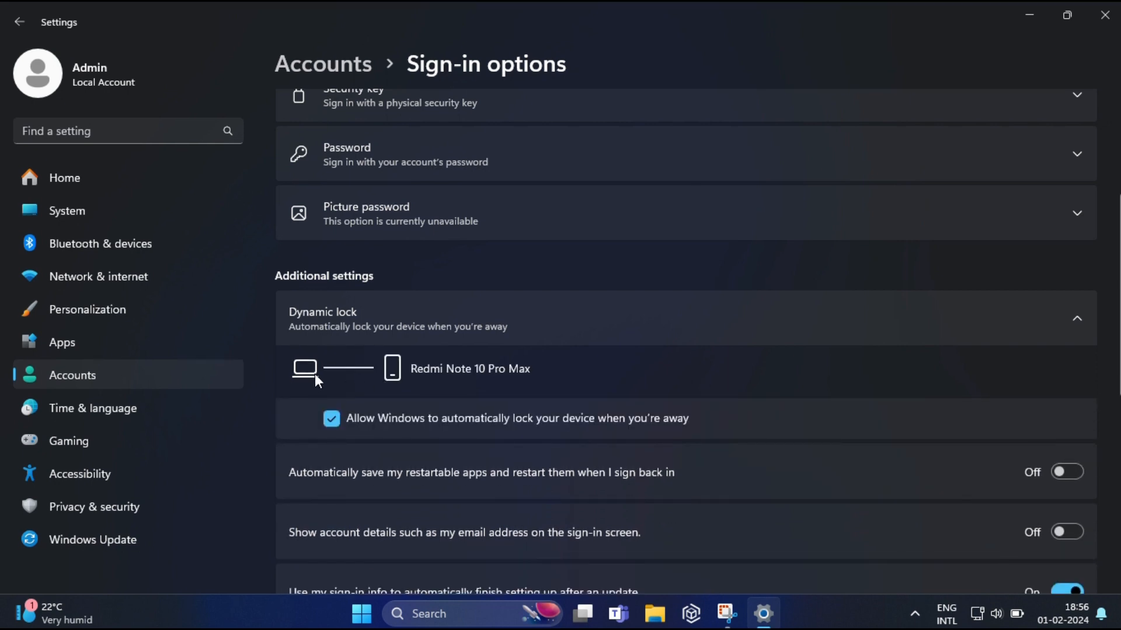
pyautogui.moveTo(507, 381)
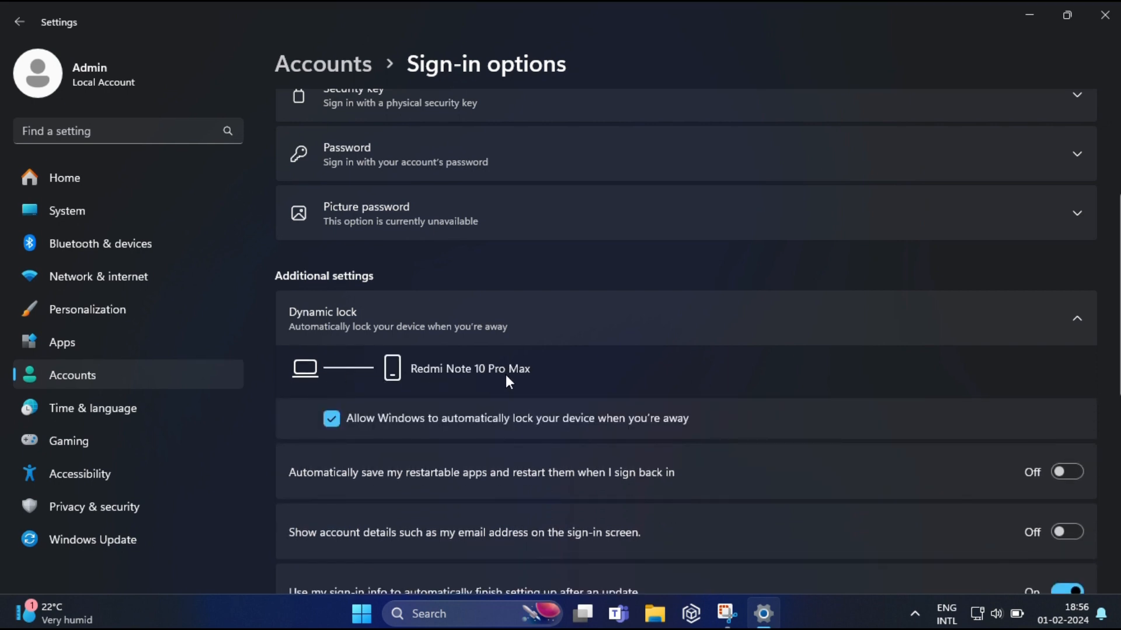